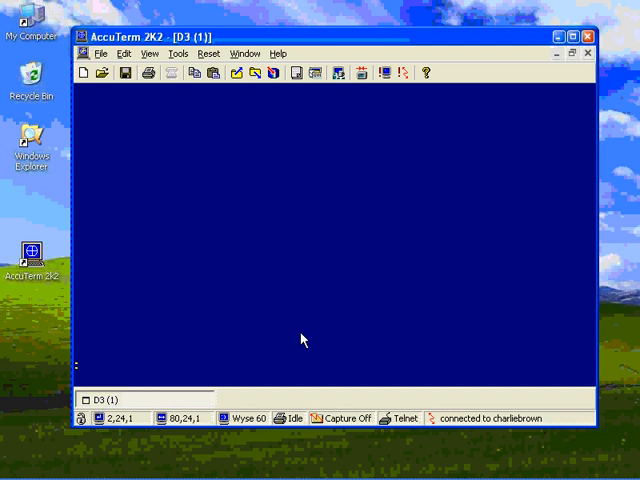
# Start the designer with CED GUIAPPS and load the OE project's Order form
pyautogui.write('CED GUIAPPS')
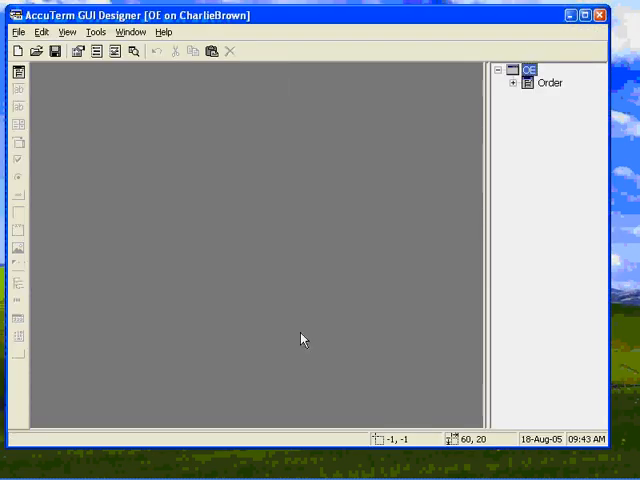
pyautogui.click(549, 82)
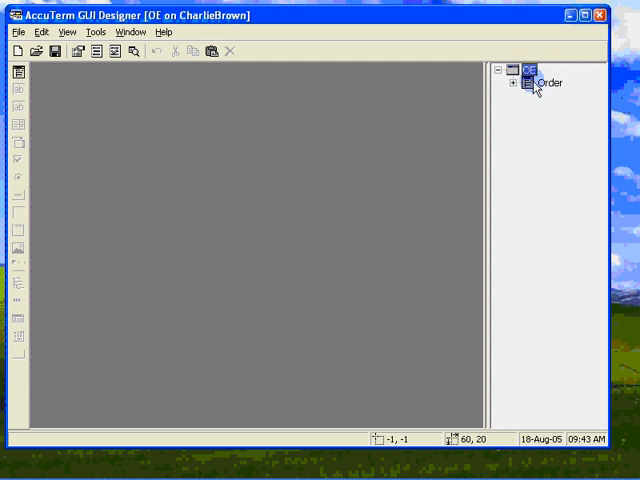
pyautogui.doubleClick(549, 82)
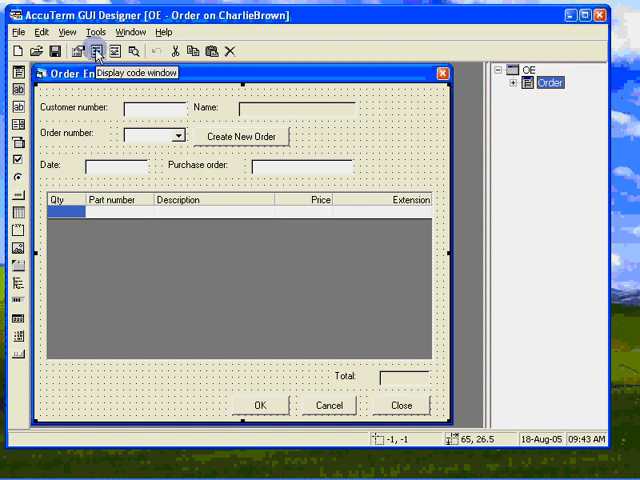
# Open the existing GUIPROGS OE code item in the wED editor
pyautogui.click(99, 51)
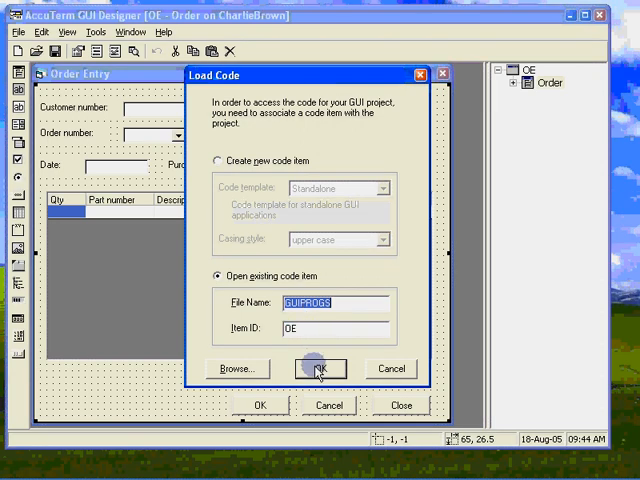
pyautogui.click(320, 368)
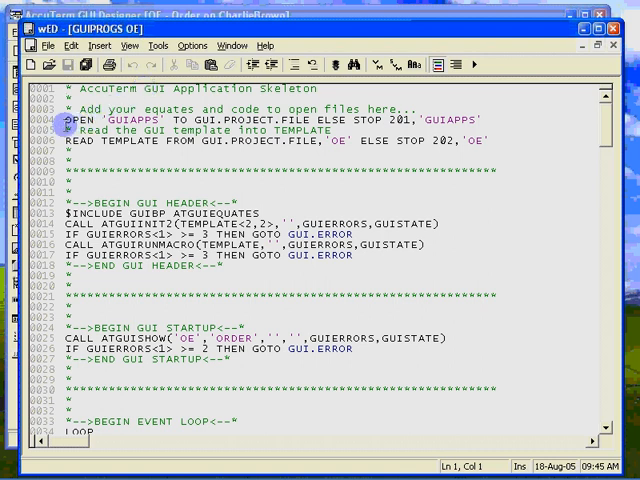
# Add OPEN statements for the four sample files and initialize CUST.ID = ''
pyautogui.click(65, 118)
pyautogui.write('* Initialize ID & invoice list')
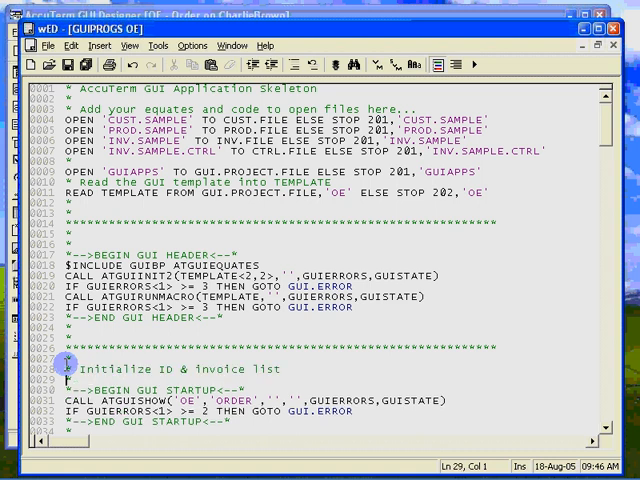
pyautogui.write("CUST.ID = ''")
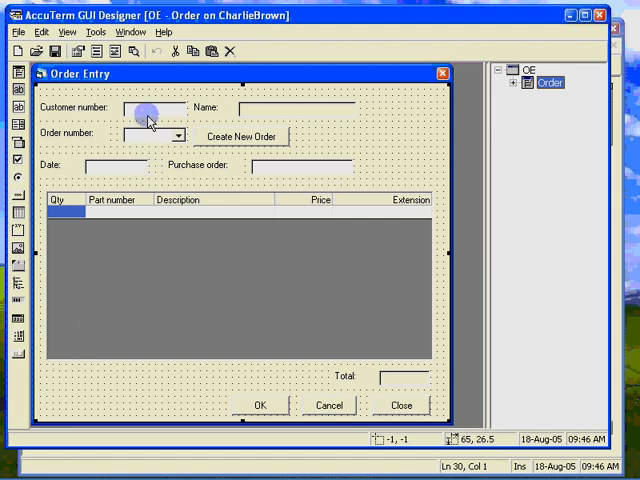
# Check and apply the Validate event in the txCust box's properties
pyautogui.click(145, 107)
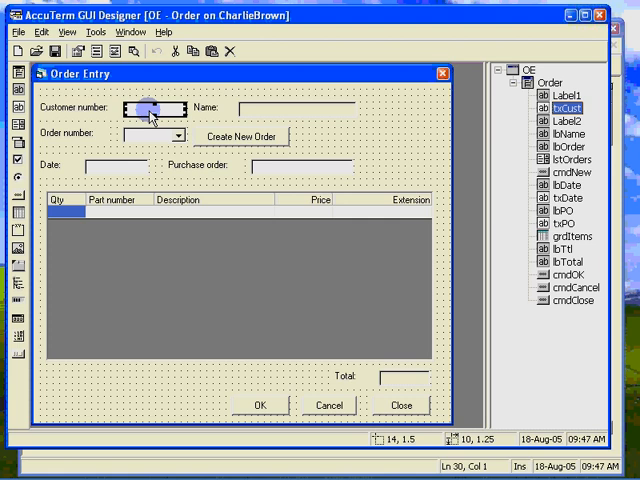
pyautogui.doubleClick(150, 108)
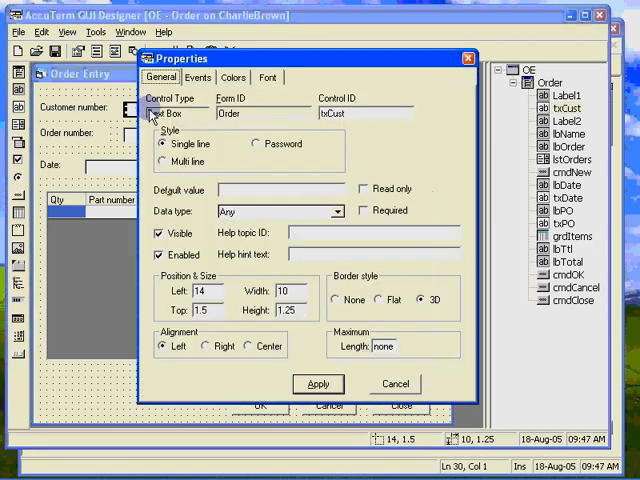
pyautogui.click(197, 77)
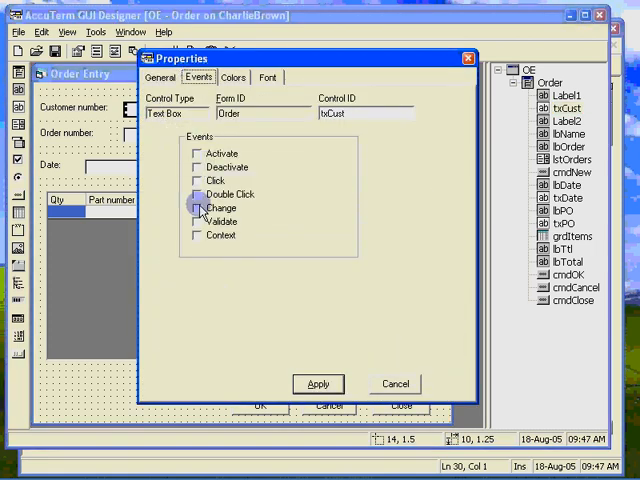
pyautogui.click(197, 221)
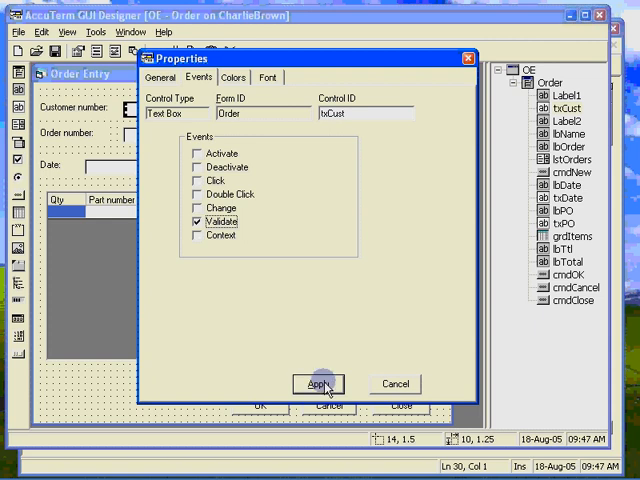
pyautogui.click(318, 384)
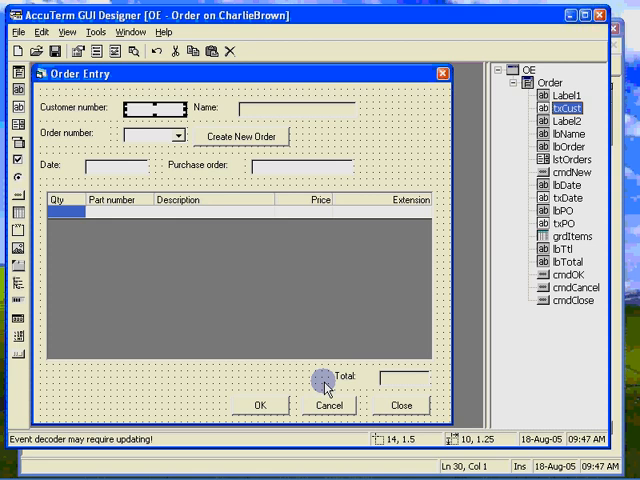
pyautogui.moveTo(316, 380)
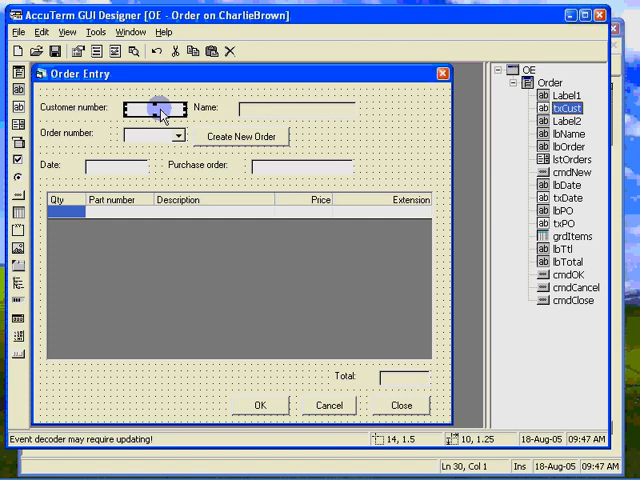
# Right-click the txCust box to reach Edit code > Validate
pyautogui.rightClick(150, 108)
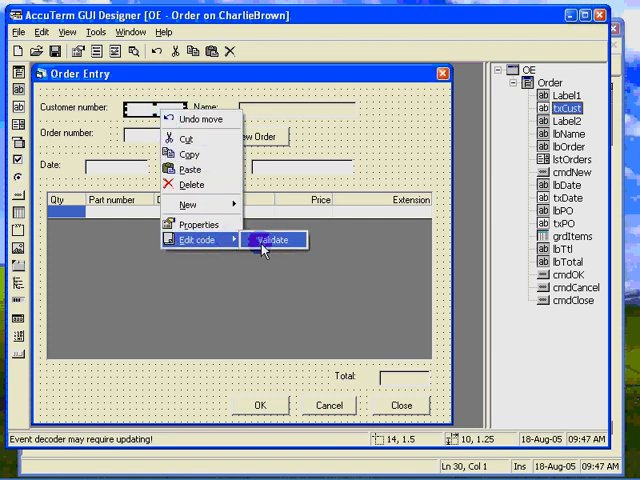
# Choose Validate to open the GUI.OE.ORDER.TXCUST.VALIDATE stub in wED
pyautogui.click(273, 240)
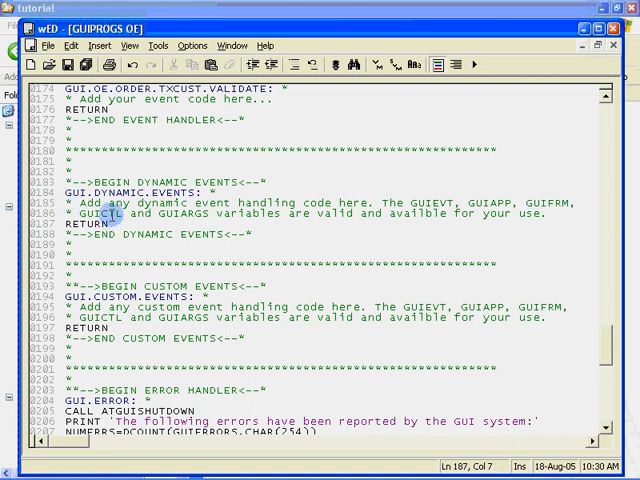
pyautogui.doubleClick(100, 213)
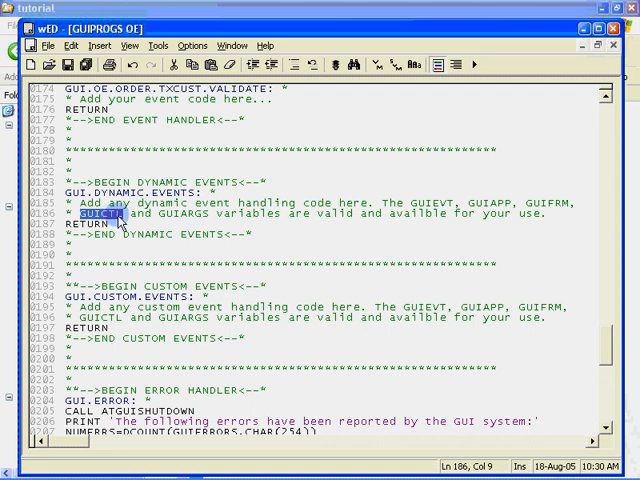
pyautogui.doubleClick(184, 213)
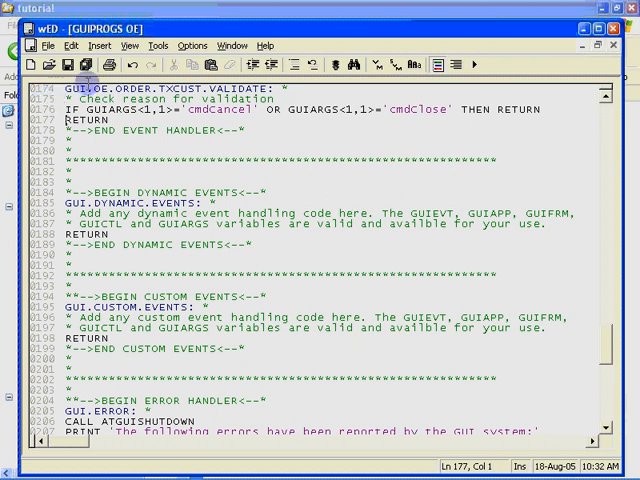
# Add CUST.REC = '' plus code loading the customer name and lstOrders invoice list
pyautogui.doubleClick(222, 109)
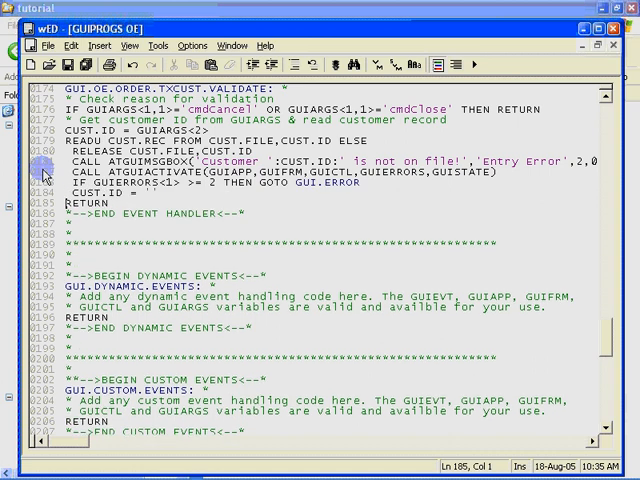
pyautogui.write("CUST.REC = ''")
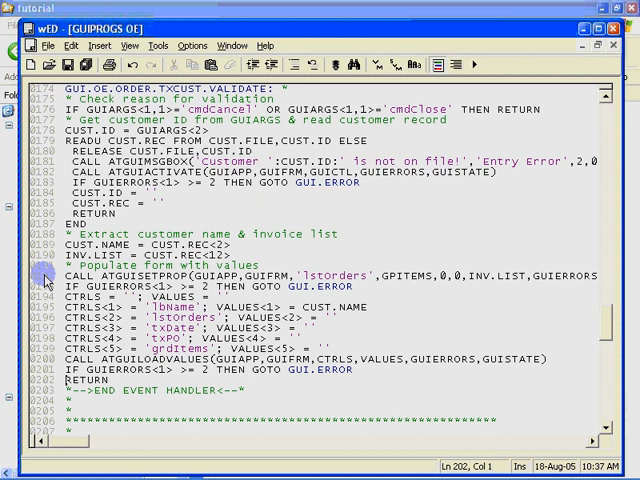
pyautogui.moveTo(47, 369)
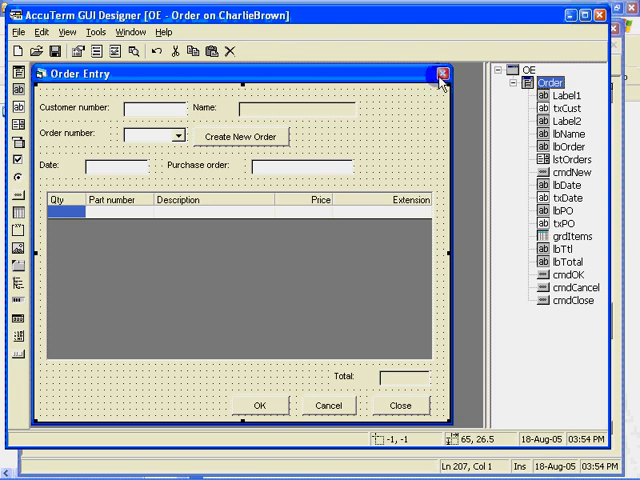
pyautogui.moveTo(439, 74)
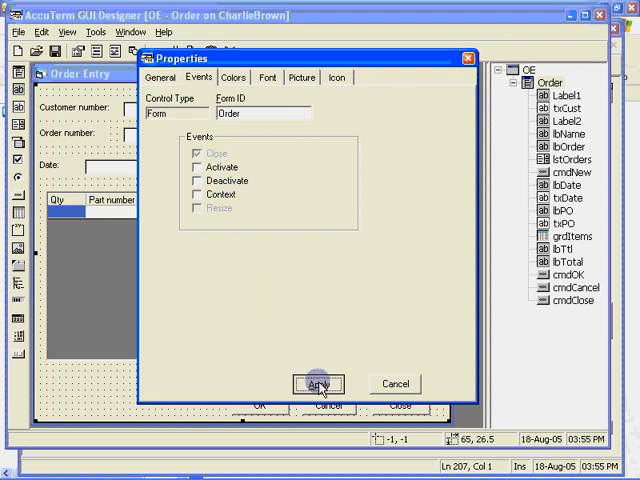
pyautogui.click(319, 383)
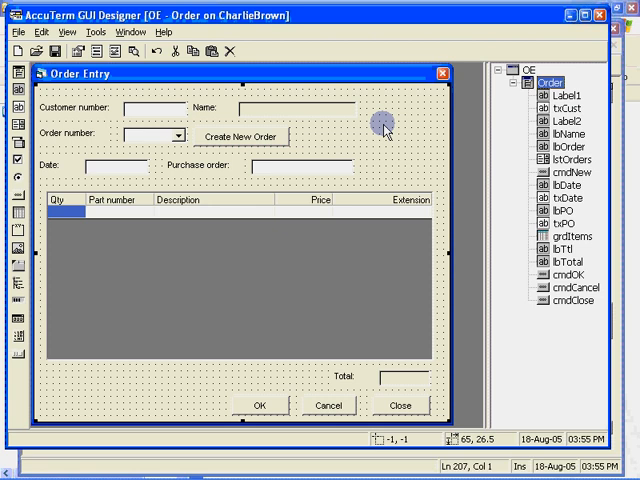
# Open GUI.OE.ORDER.CLOSE and insert '* Release all locks' and RELEASE at its top
pyautogui.rightClick(383, 128)
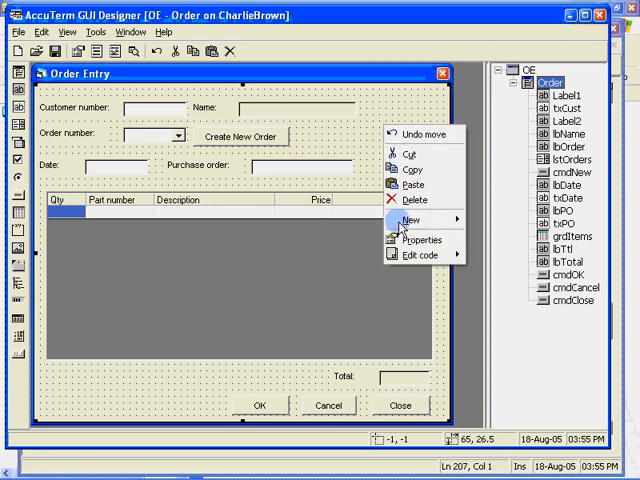
pyautogui.moveTo(408, 254)
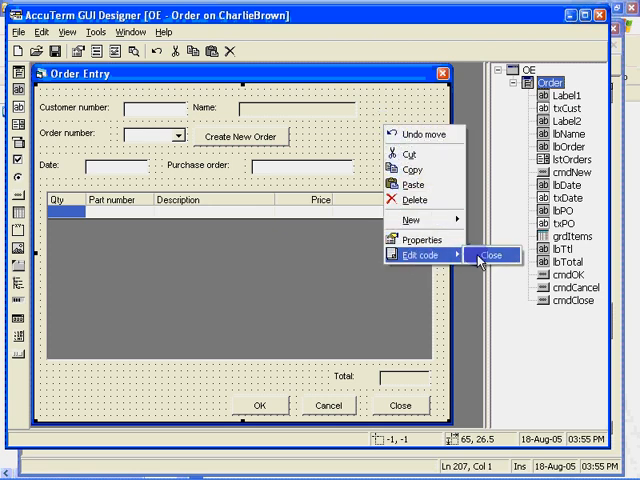
pyautogui.click(491, 256)
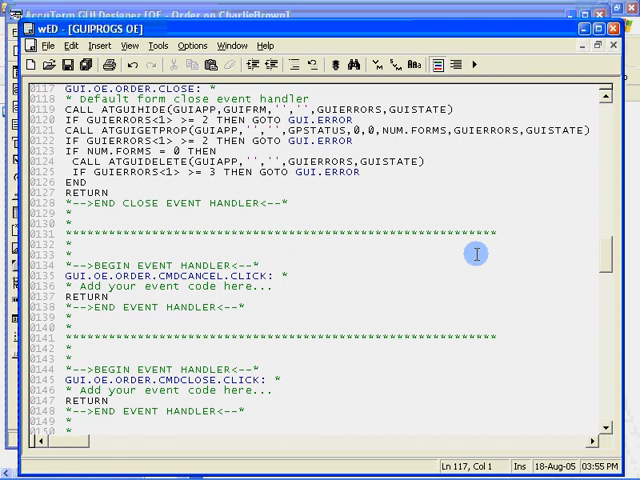
pyautogui.moveTo(399, 240)
pyautogui.write('* Release all locks')
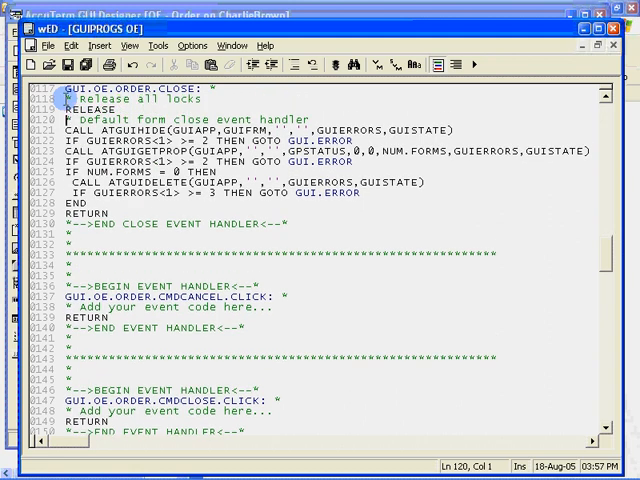
pyautogui.doubleClick(78, 108)
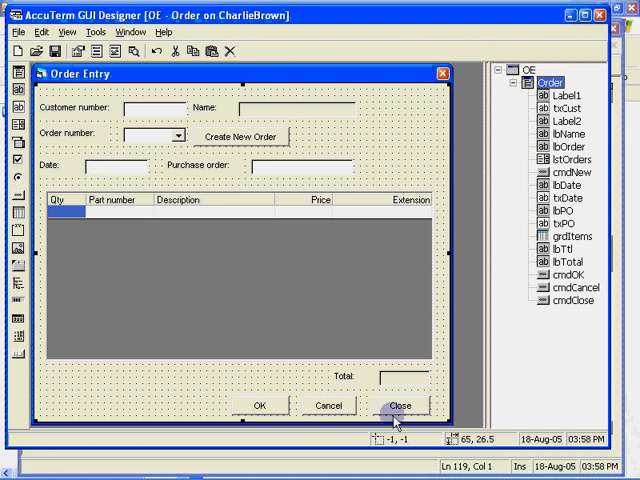
# Check and apply the Click event in the cmdClose button's properties
pyautogui.click(402, 405)
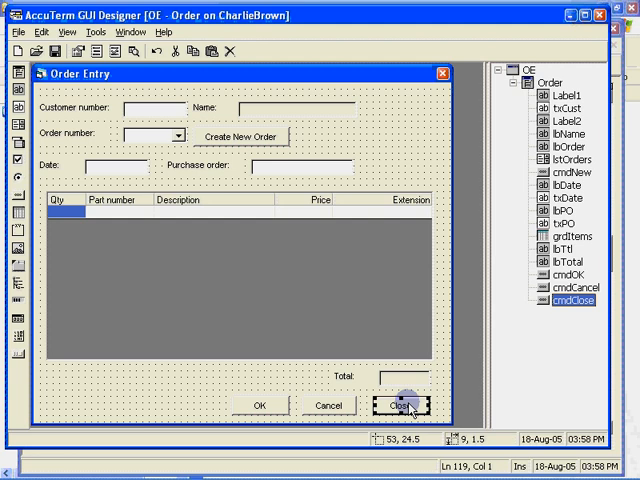
pyautogui.rightClick(400, 406)
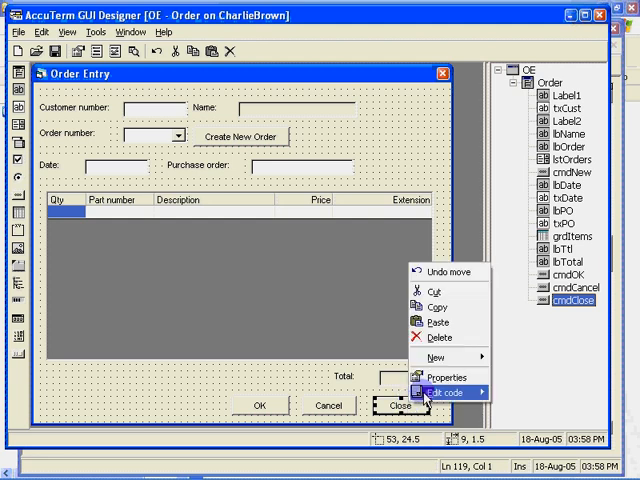
pyautogui.click(440, 376)
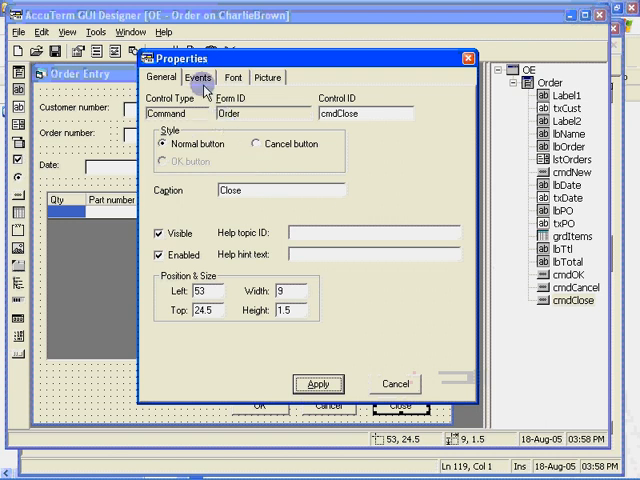
pyautogui.click(198, 78)
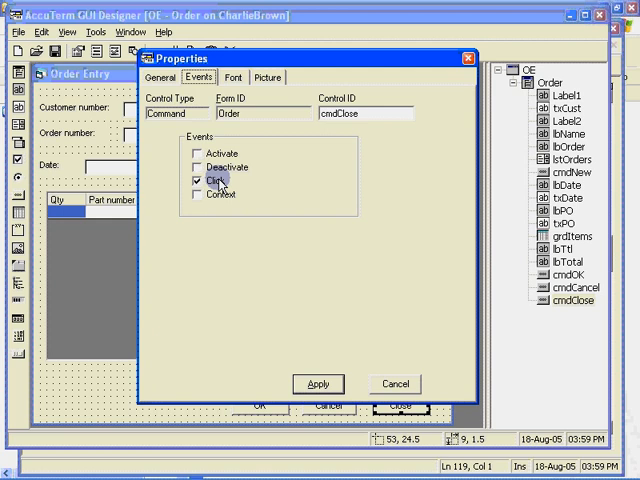
pyautogui.moveTo(267, 277)
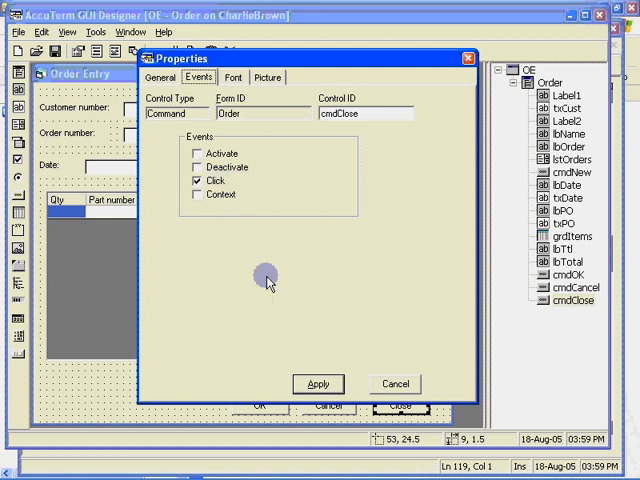
pyautogui.click(394, 383)
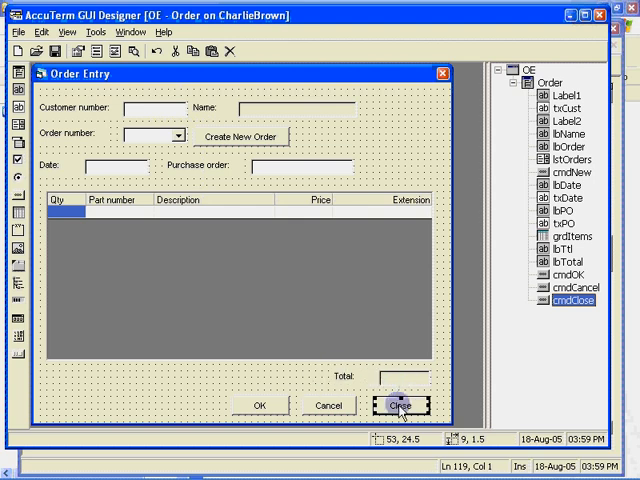
# Open the cmdClose Click handler and type GOSUB GUI.OE.ORDER.CLOSE
pyautogui.rightClick(400, 405)
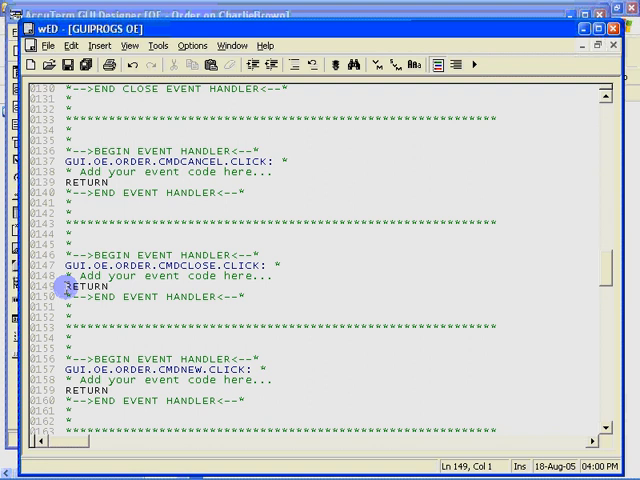
pyautogui.write('GOSUB GUI.OE.ORDER.CLOSE')
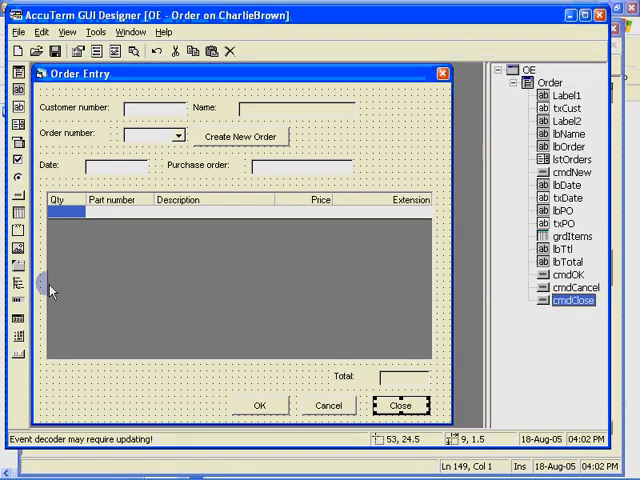
pyautogui.moveTo(157, 445)
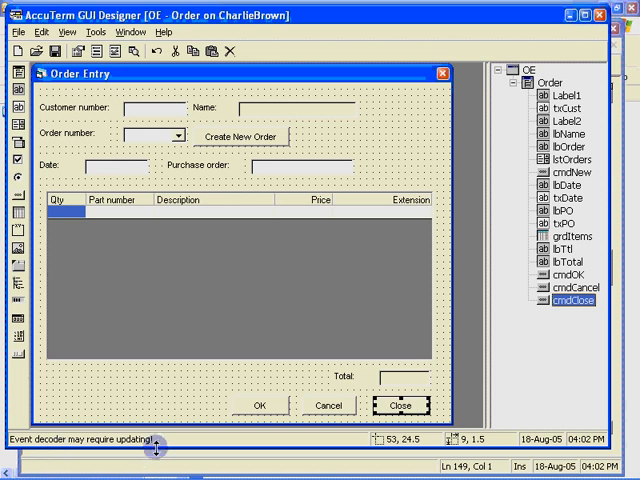
pyautogui.moveTo(167, 442)
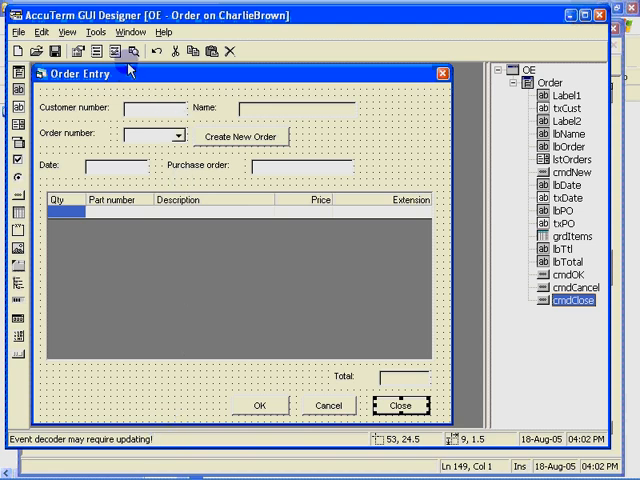
pyautogui.moveTo(115, 50)
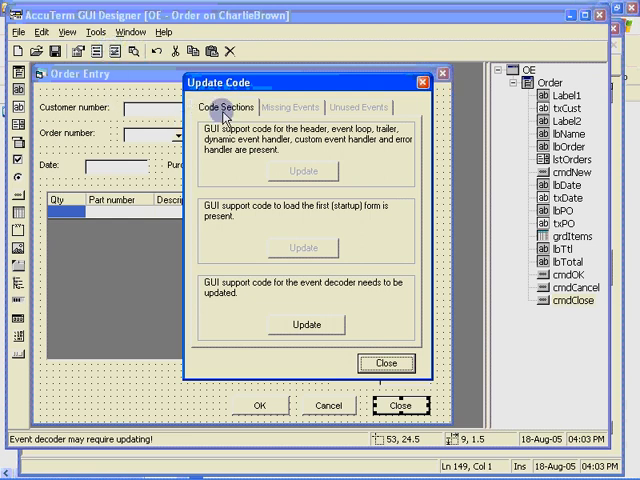
pyautogui.moveTo(283, 114)
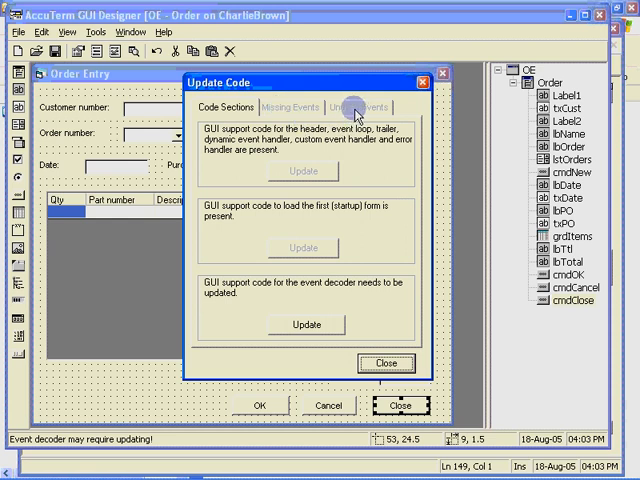
pyautogui.moveTo(280, 222)
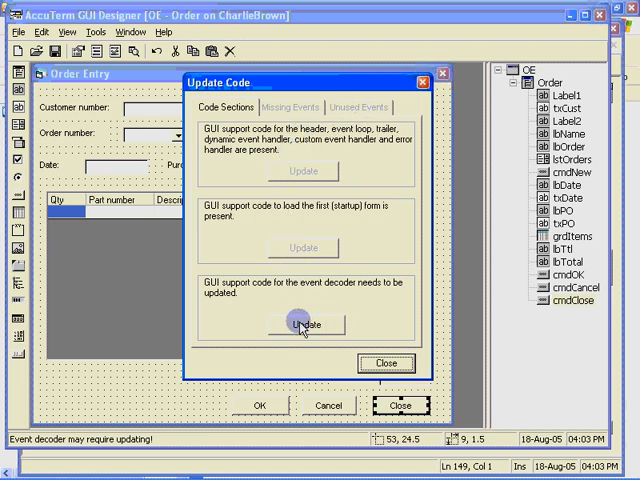
# Regenerate the event decoder support code in the Update Code dialog and close it
pyautogui.click(306, 324)
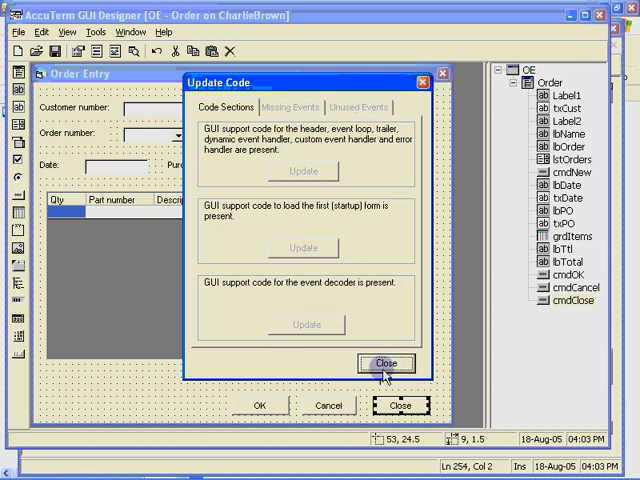
pyautogui.click(387, 362)
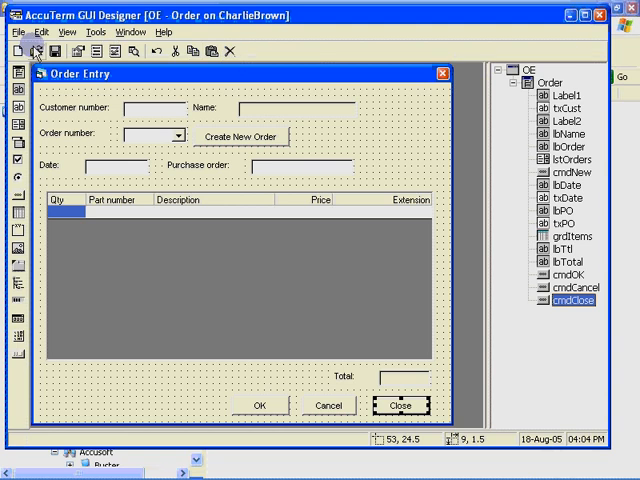
# Save the updated Order Entry program from the toolbar
pyautogui.click(55, 51)
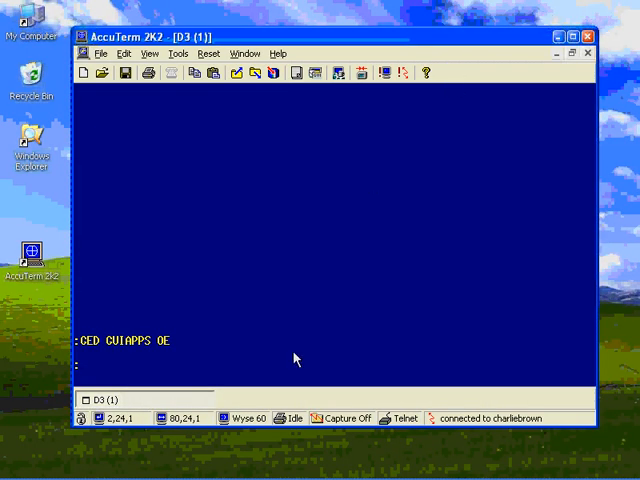
# Run RUN GUIPROCS OE at the TCL prompt to launch the Order Entry form
pyautogui.write('RUN CUIPROCS')
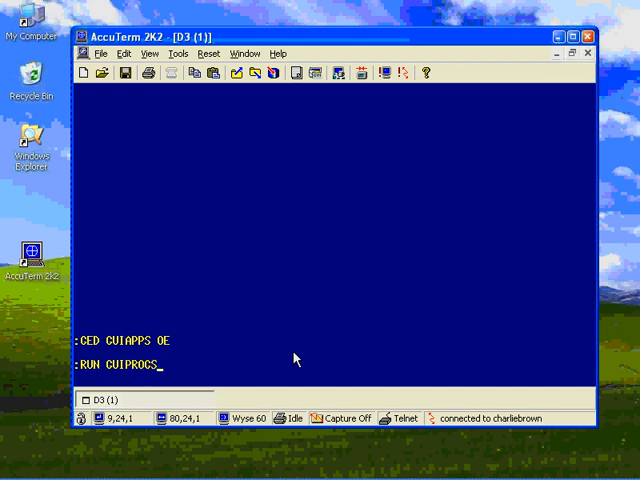
pyautogui.write('OE')
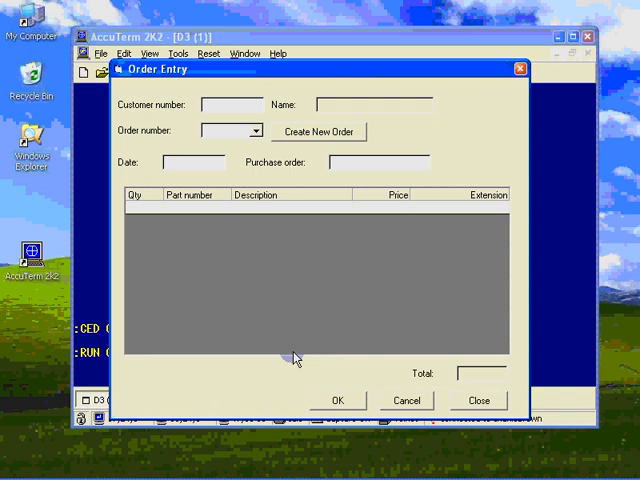
# Look up customer 1118 and select order 12121
pyautogui.write('1118')
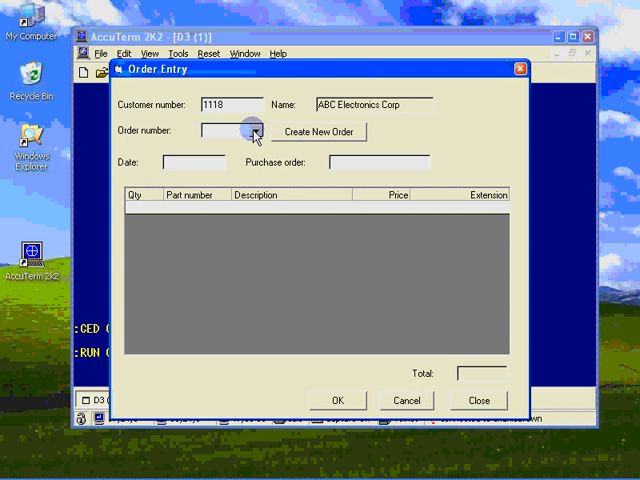
pyautogui.click(253, 130)
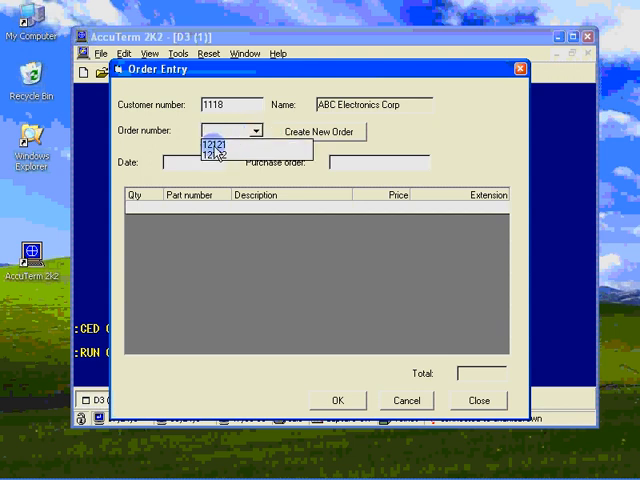
pyautogui.click(215, 143)
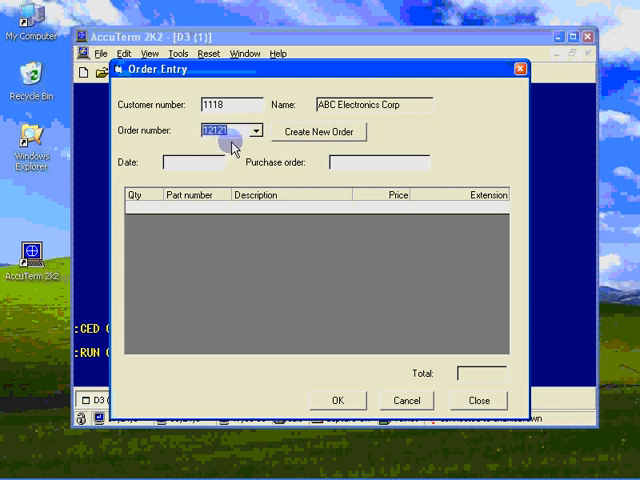
pyautogui.click(230, 104)
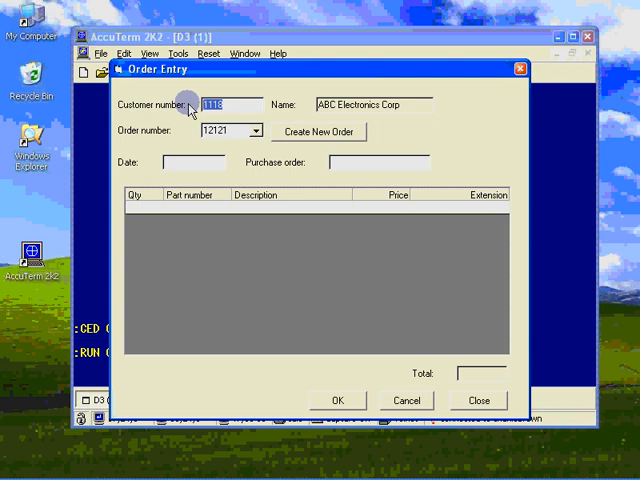
# Look up customer 1119, select order 12502, and close the form
pyautogui.write('1119')
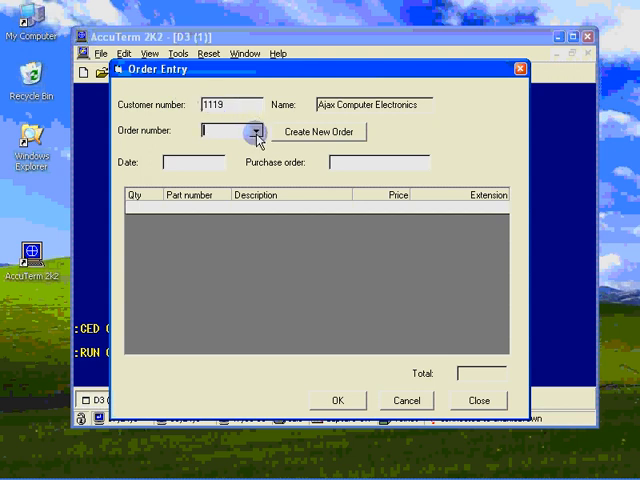
pyautogui.click(259, 131)
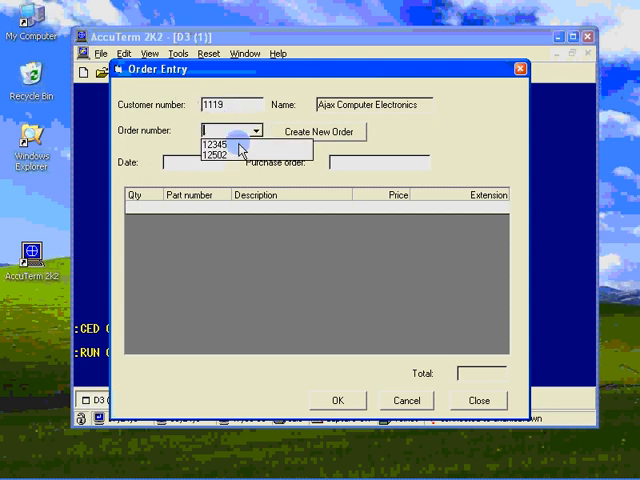
pyautogui.click(210, 156)
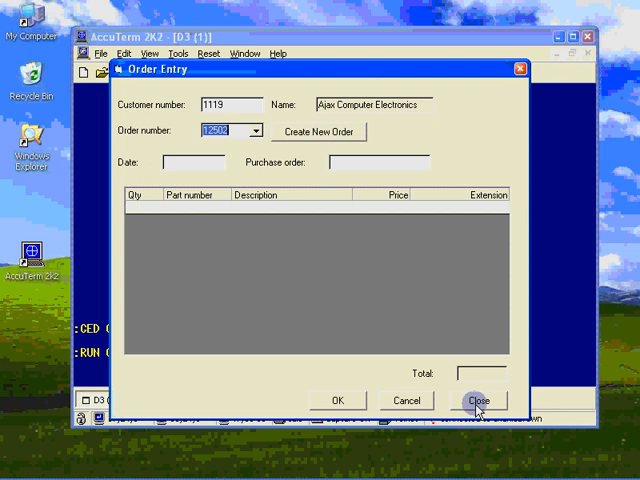
pyautogui.click(478, 400)
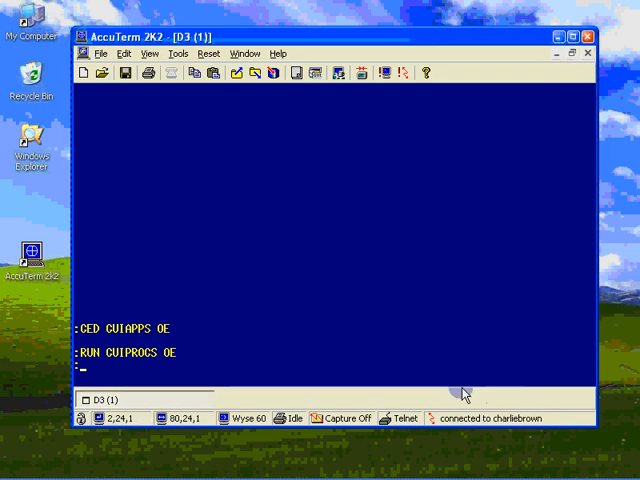